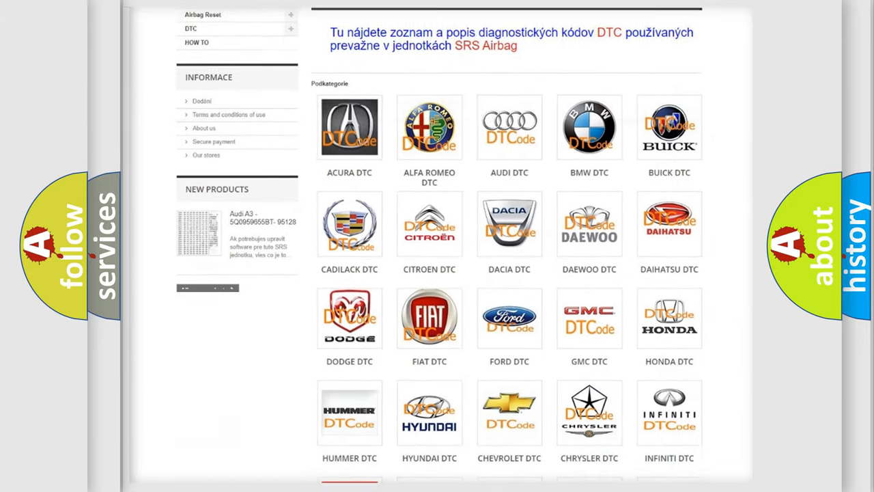
pyautogui.scroll(-3)
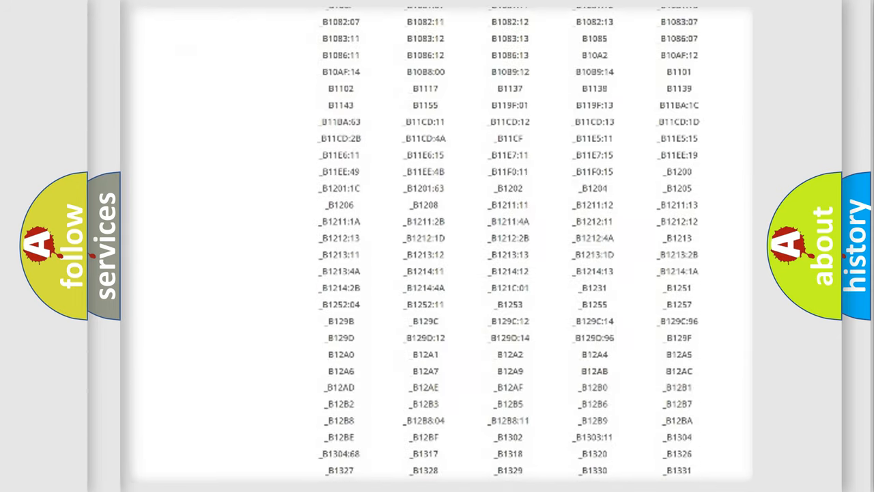
pyautogui.scroll(-3)
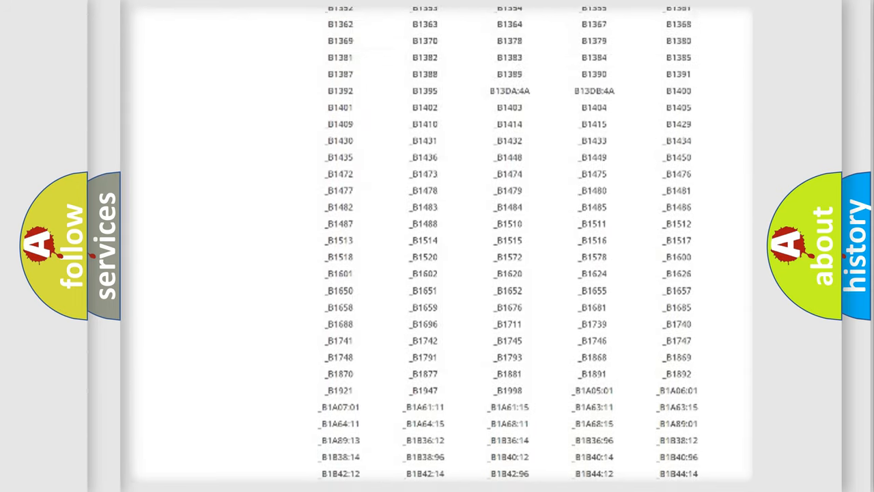